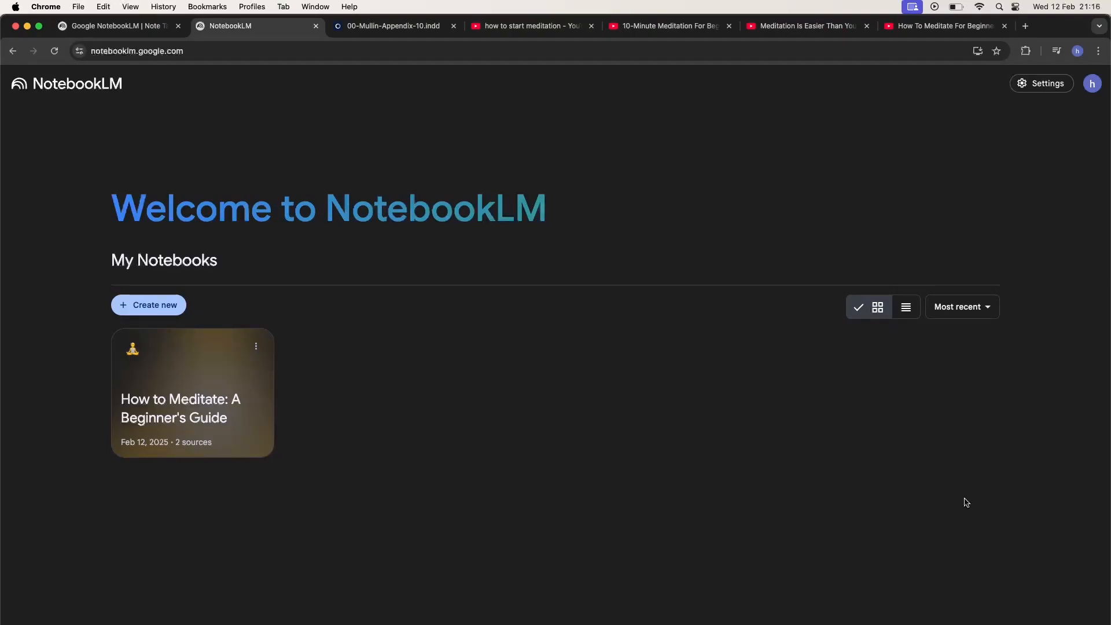
mouse_move(768, 360)
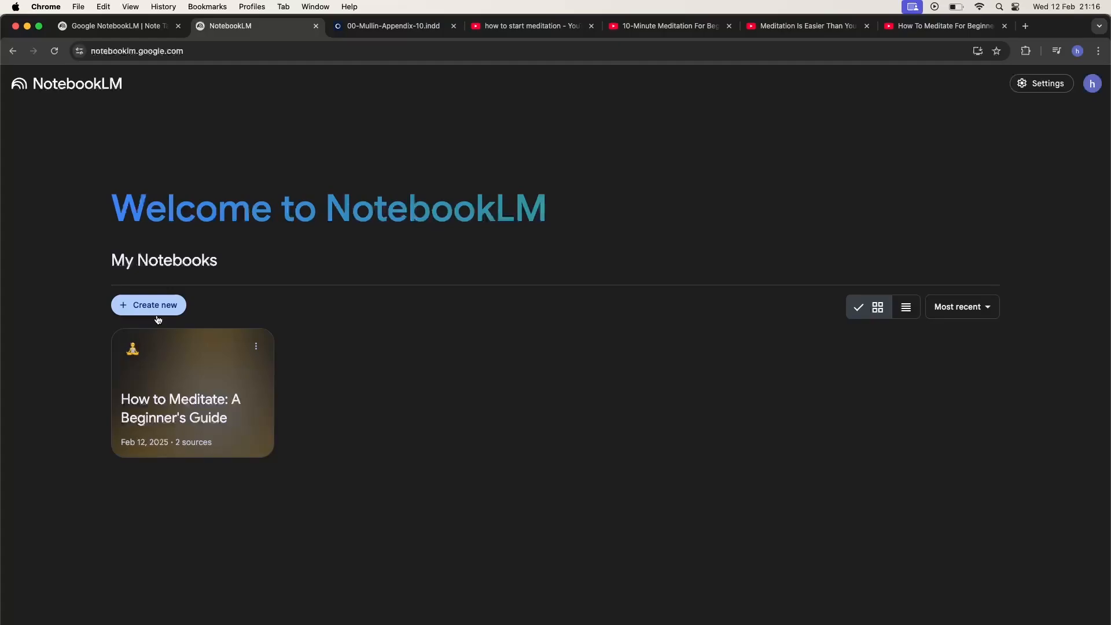
Create a new notebook and paste the 10-Minute Meditation For Beginners YouTube link as a source URL
click(148, 304)
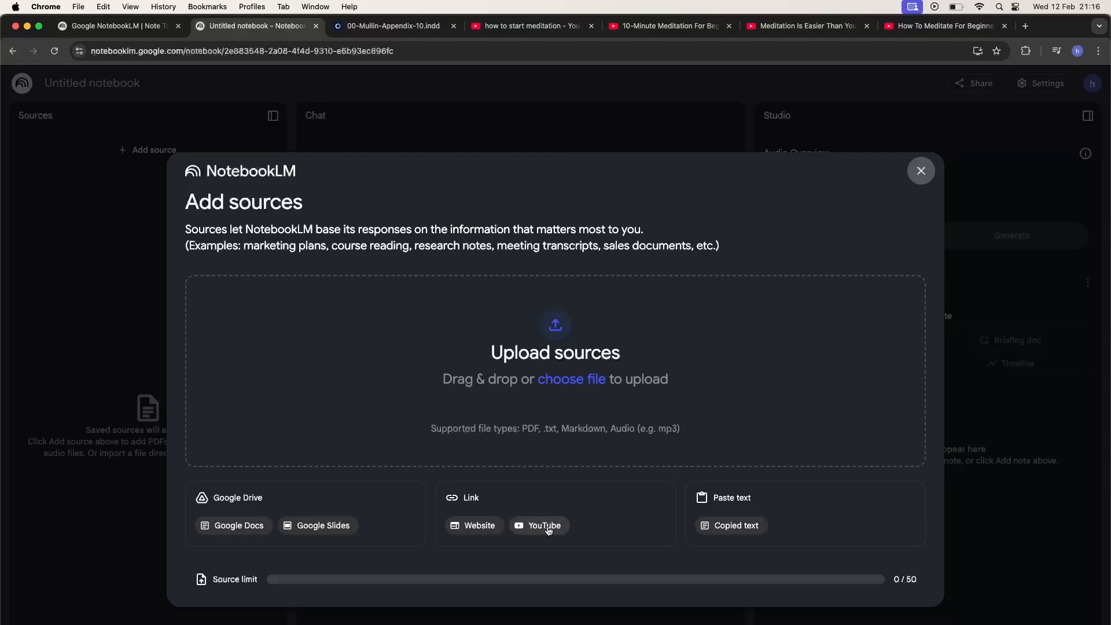
click(527, 25)
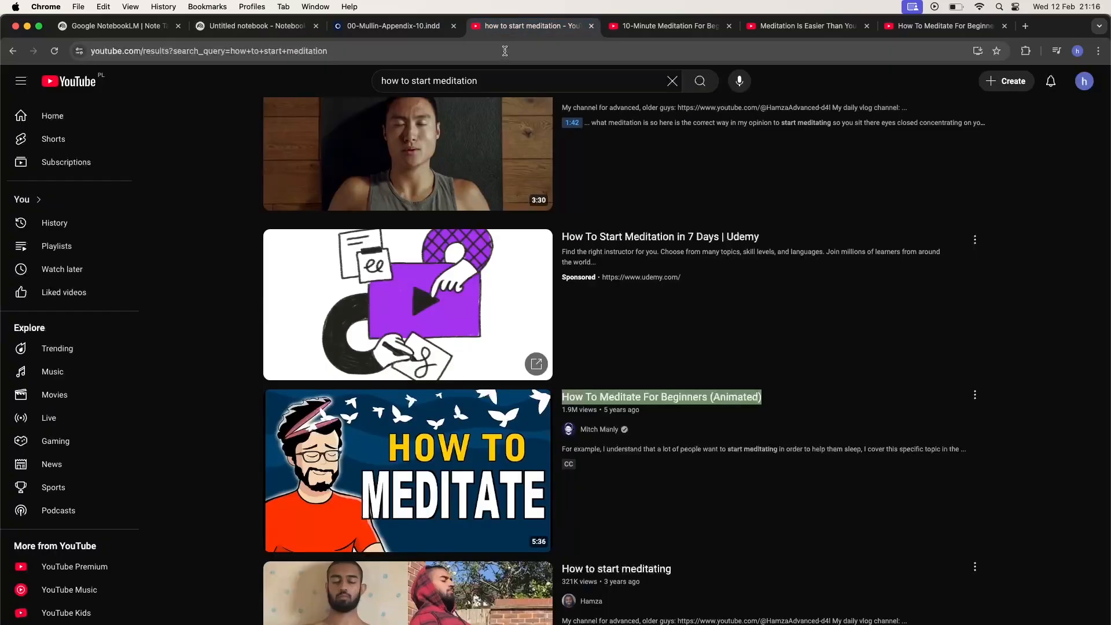
click(666, 26)
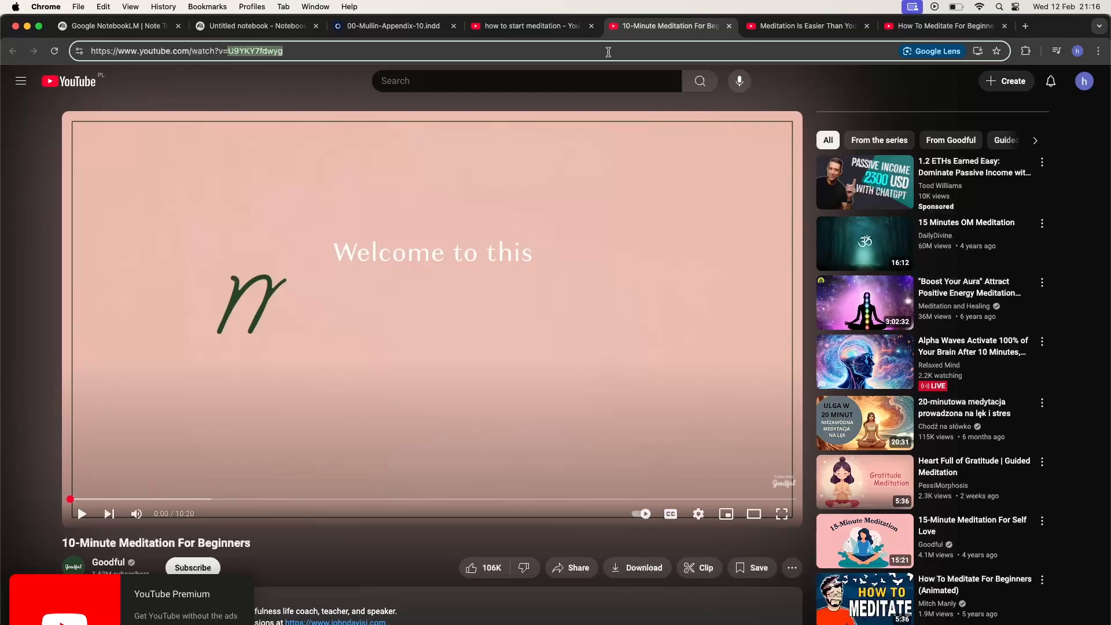
click(389, 26)
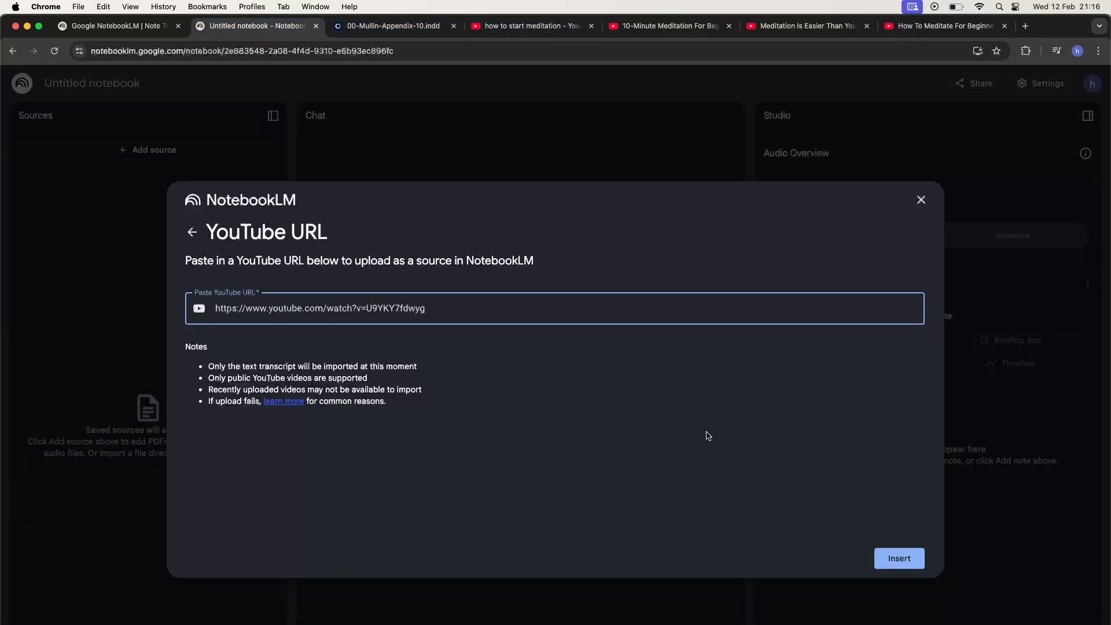
Insert the video as the notebook's single source, producing the '10-Minute Beginner's Meditation' summary
click(898, 557)
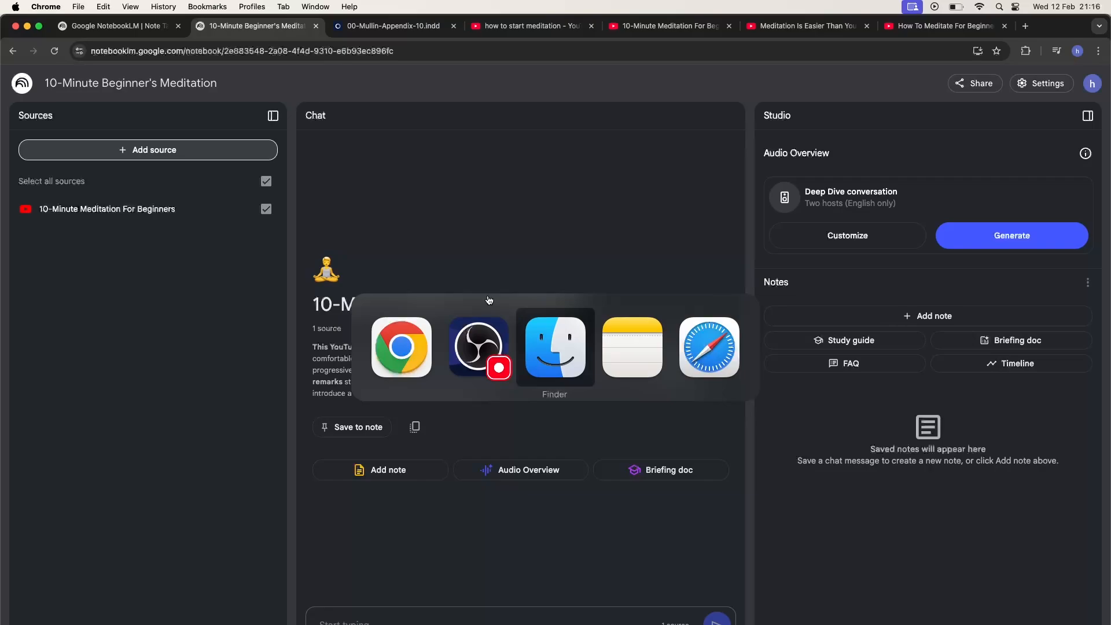
click(630, 347)
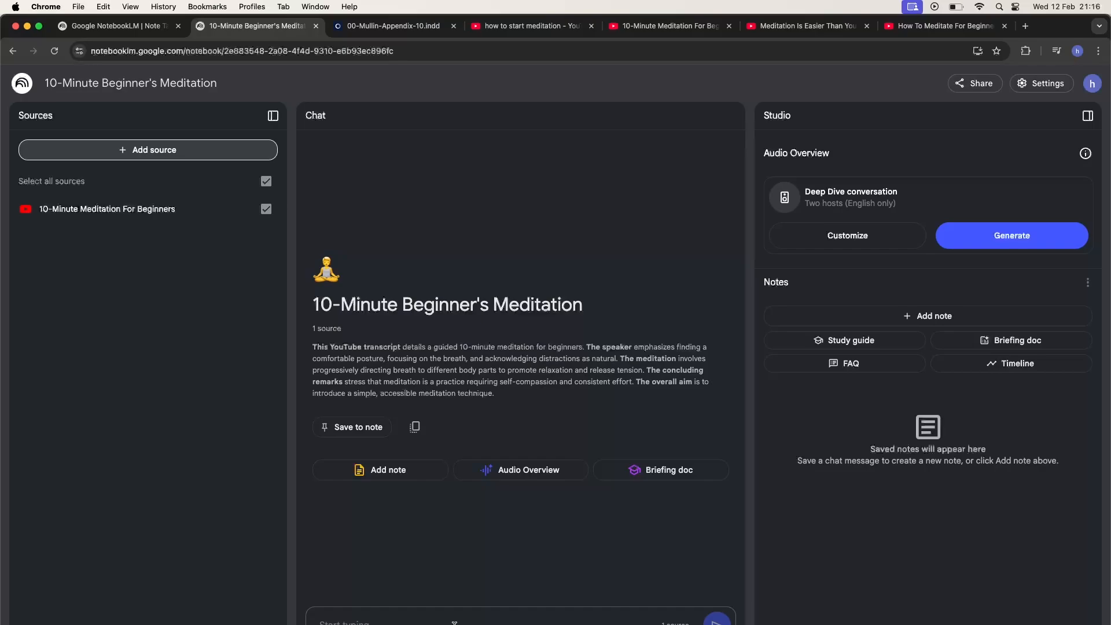
Ask the chat for the 5 most important things to start meditation plus a learning plan
text(Create from the source, 5 most important things to start the meditation and)
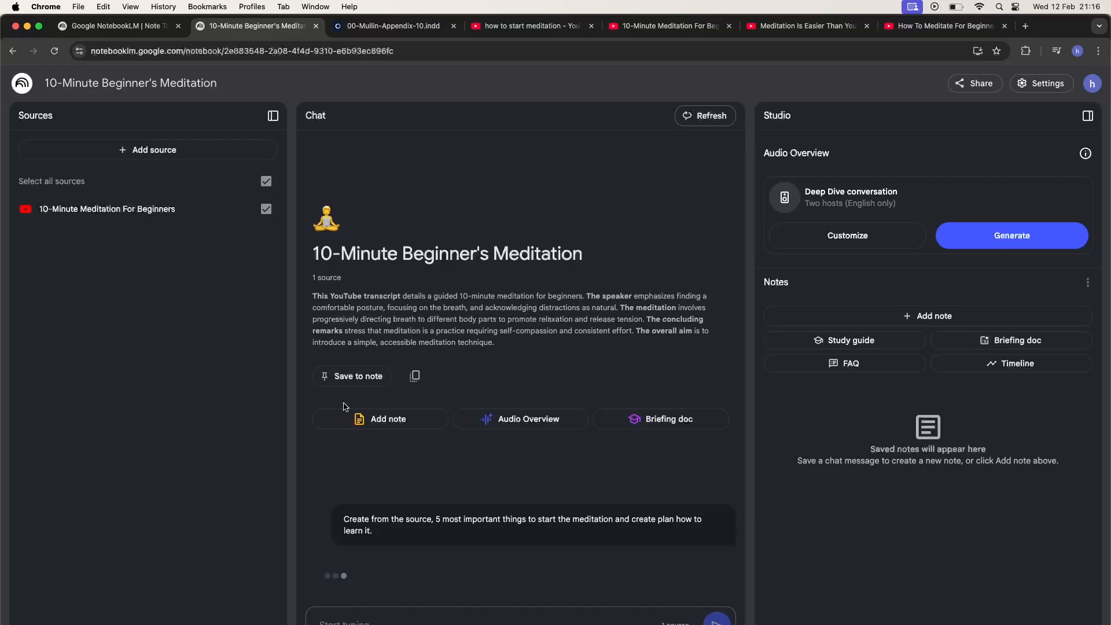
click(716, 621)
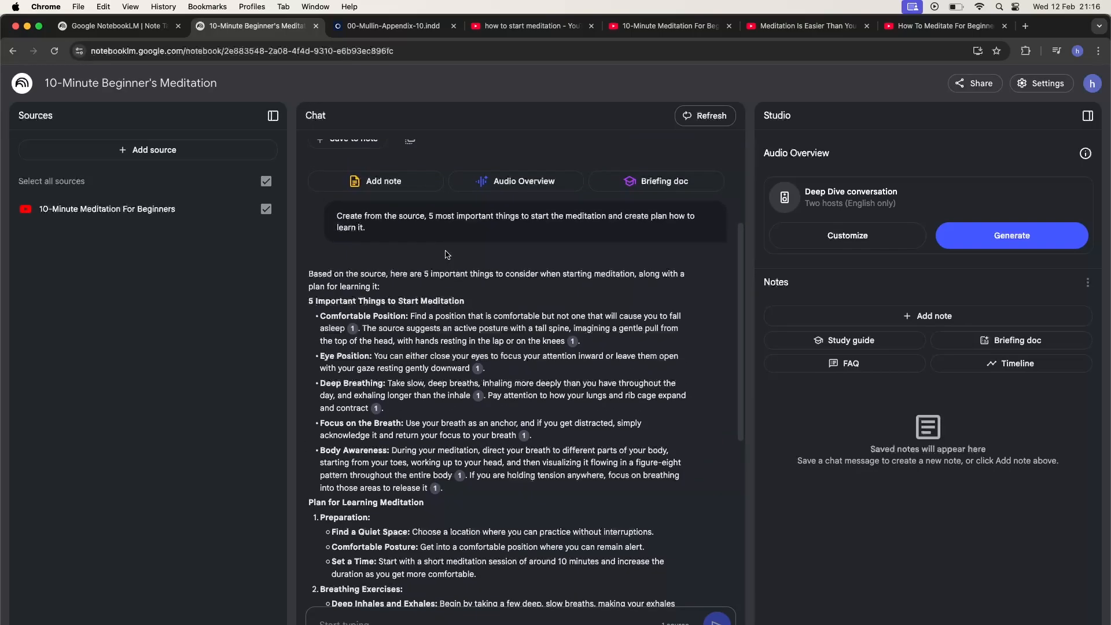
mouse_move(395, 300)
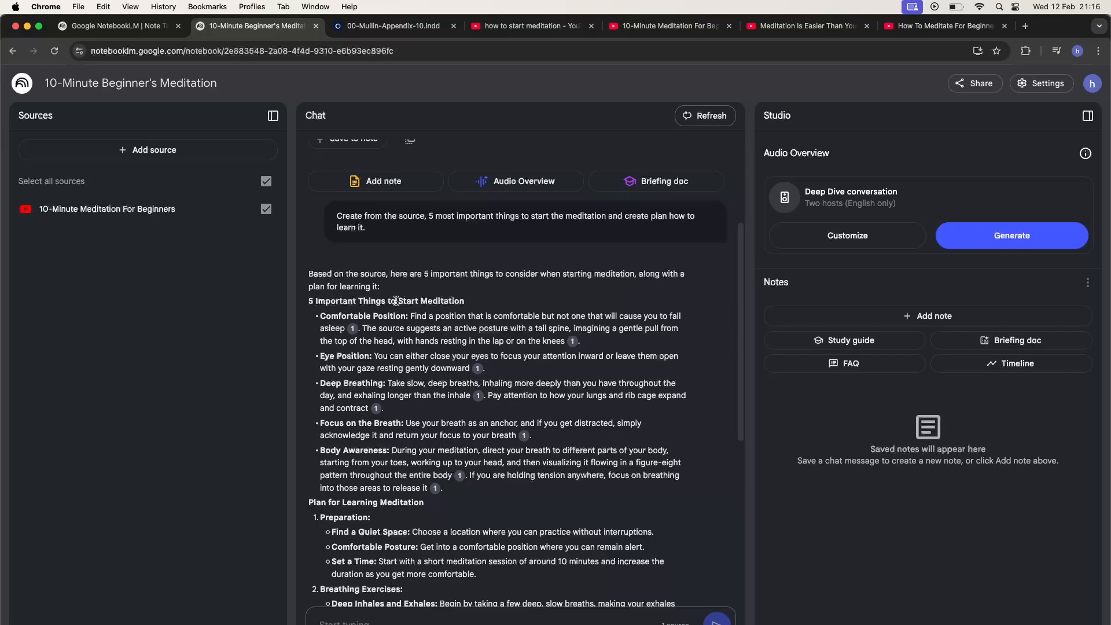
mouse_move(426, 389)
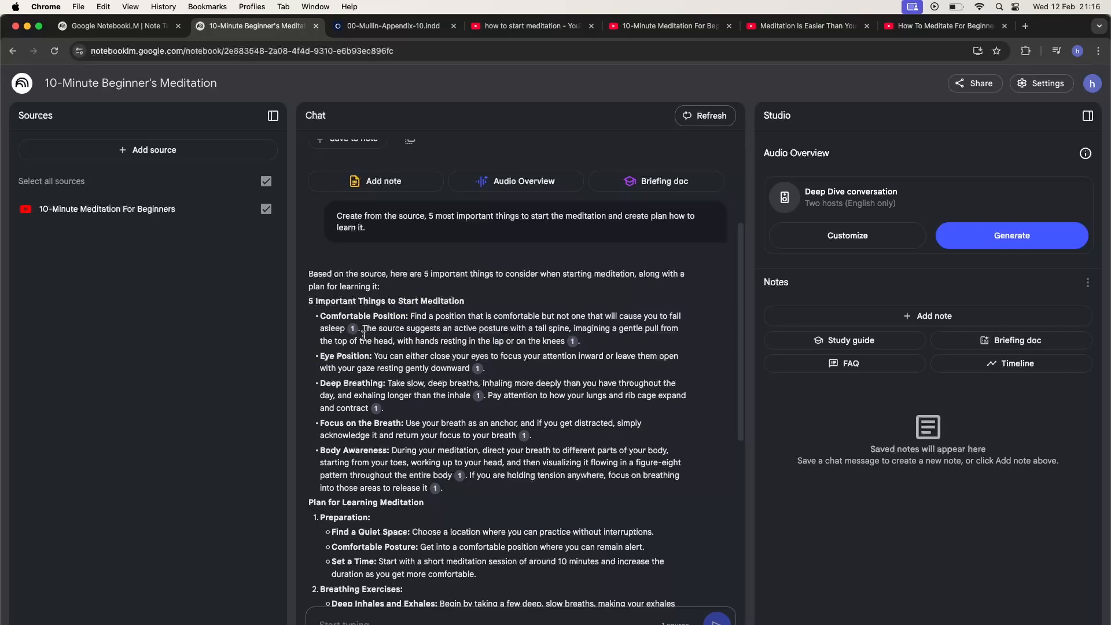
Reveal the transcript passage behind citation 1 of the Comfortable Position tip and review the learning plan
click(106, 208)
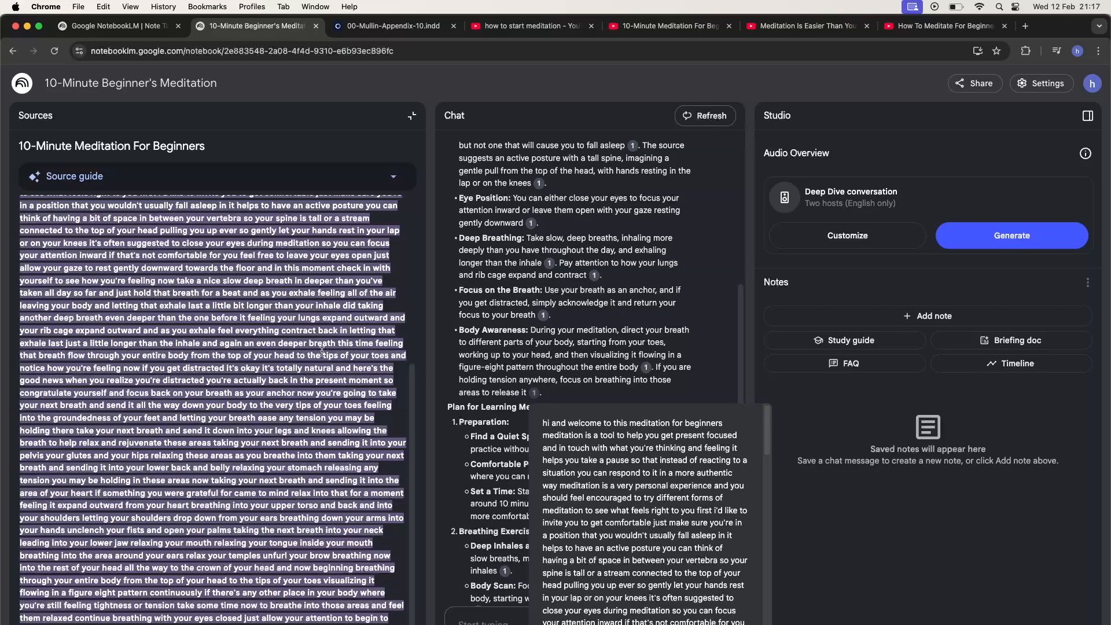
scroll(down, 3)
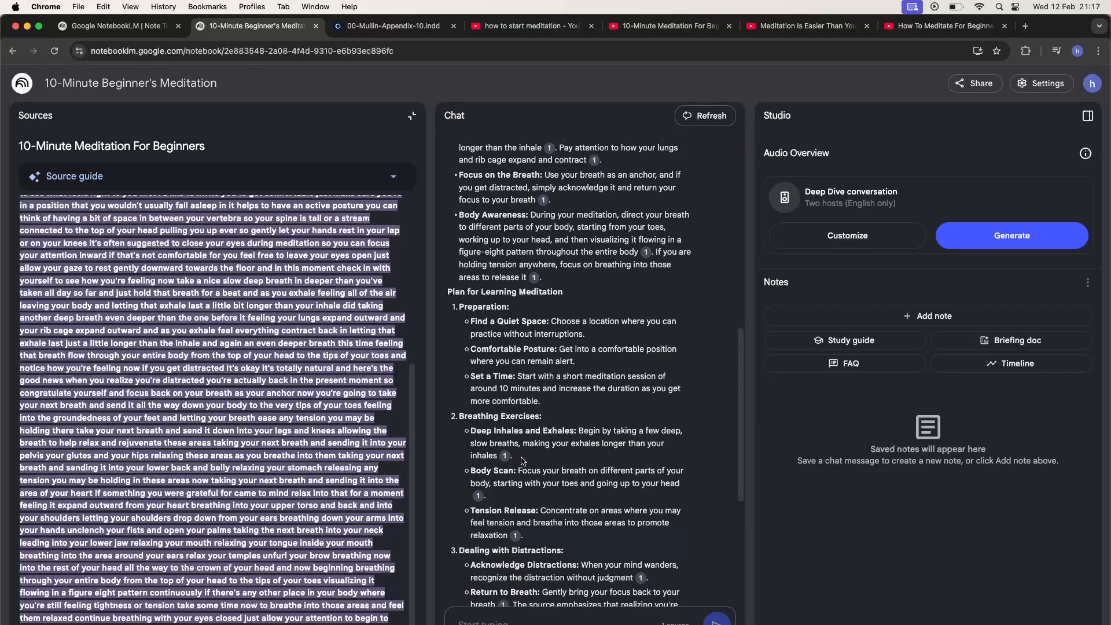